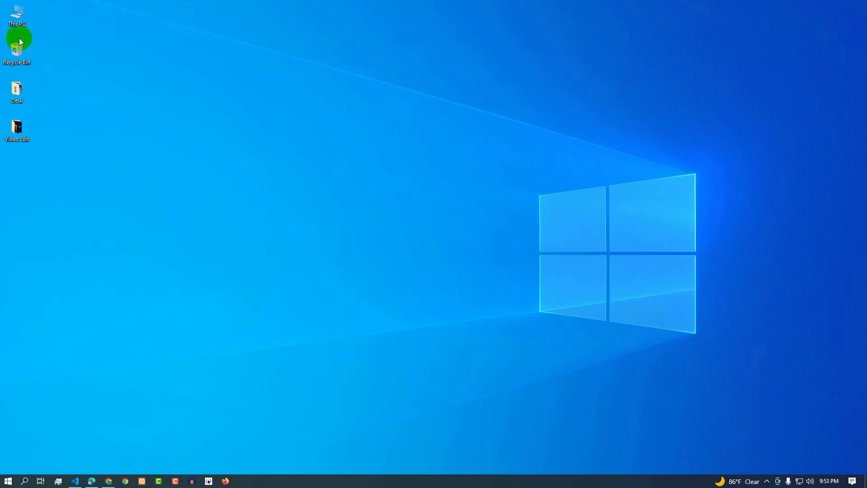
# Open This PC and then the Web (E:) drive.
pyautogui.doubleClick(17, 14)
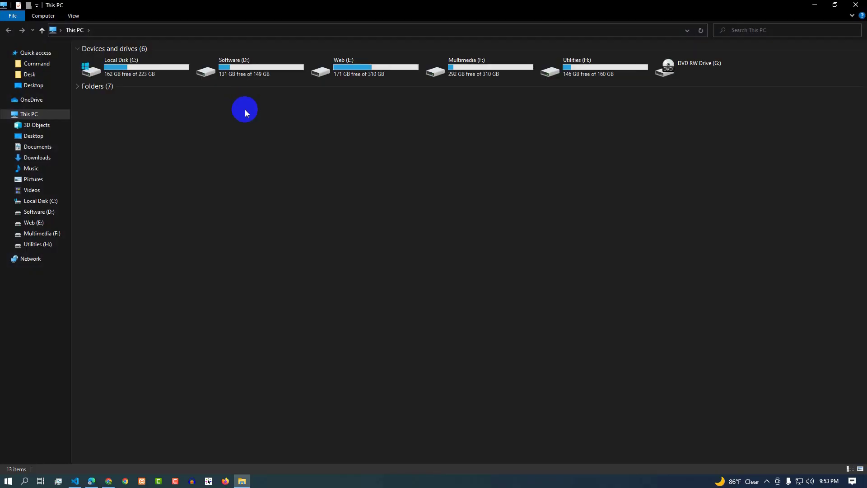
pyautogui.moveTo(539, 131)
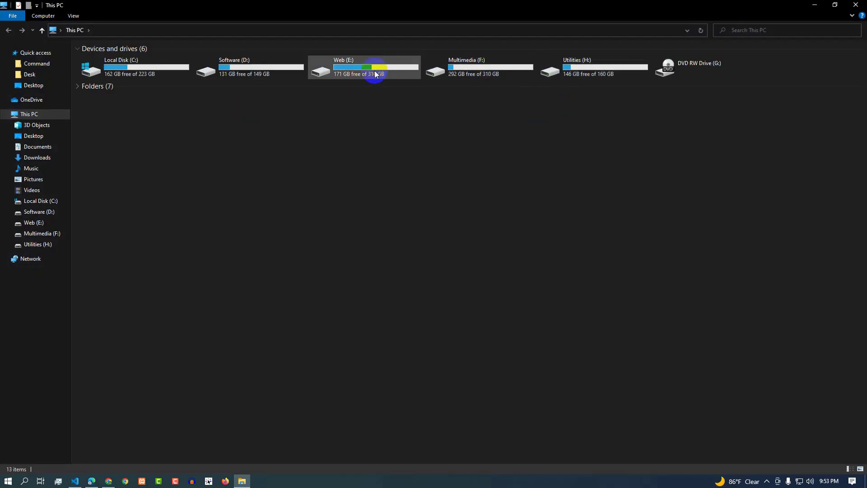
pyautogui.click(365, 66)
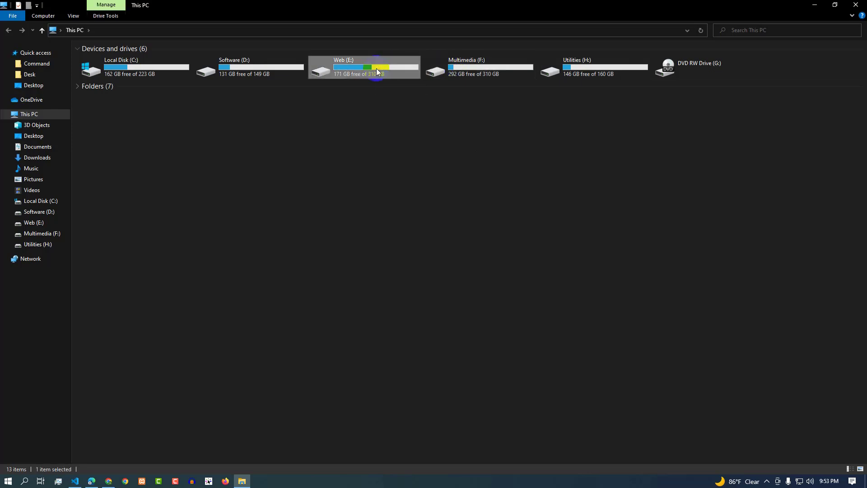
pyautogui.doubleClick(364, 67)
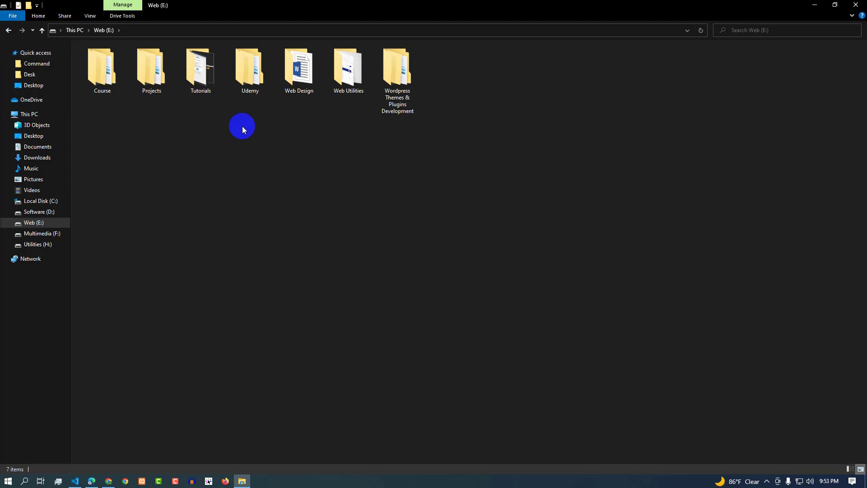
pyautogui.moveTo(179, 94)
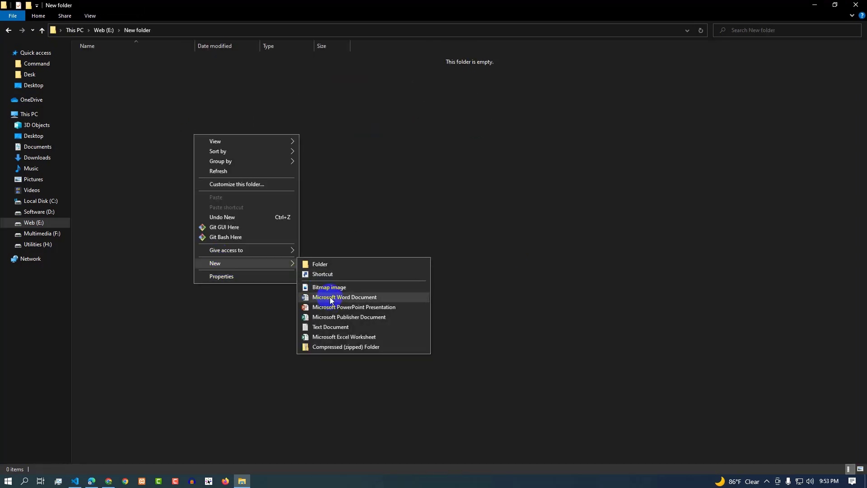
# Create a new text document and rename it doc.txt.
pyautogui.click(330, 326)
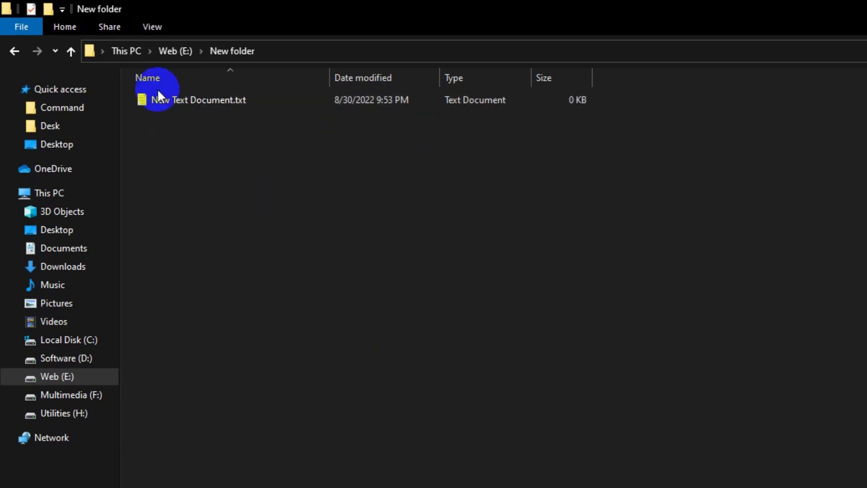
pyautogui.click(198, 99)
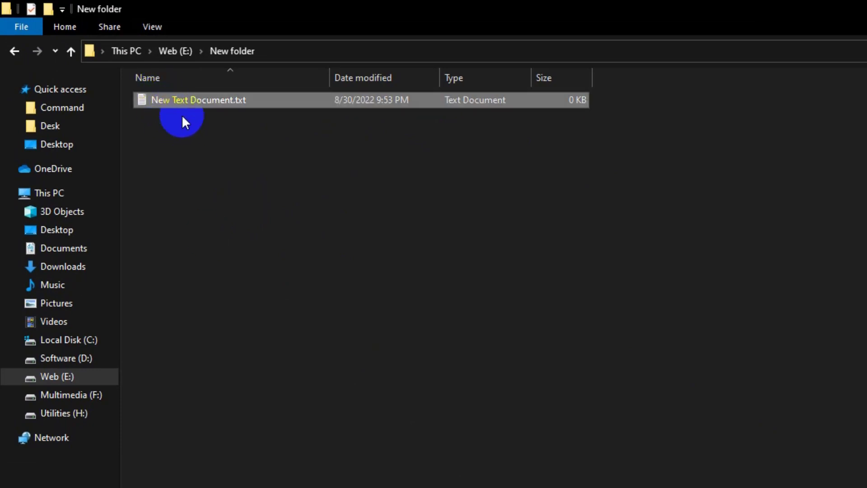
pyautogui.click(197, 100)
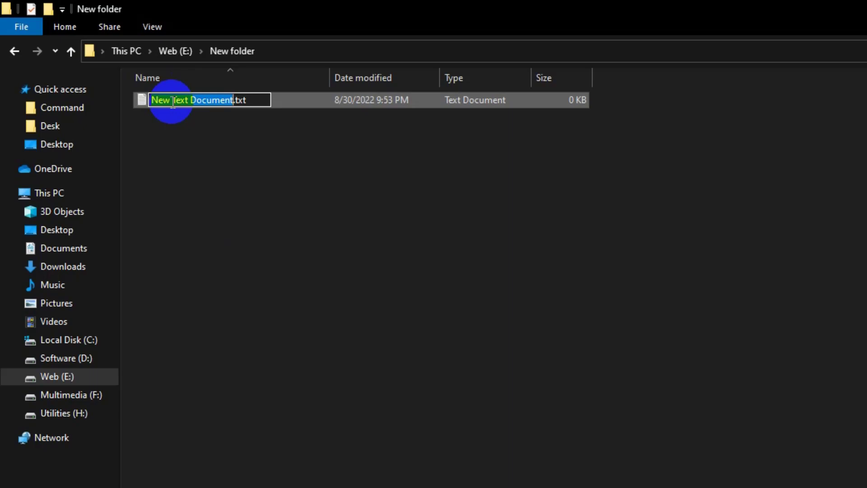
pyautogui.write('doc.txt')
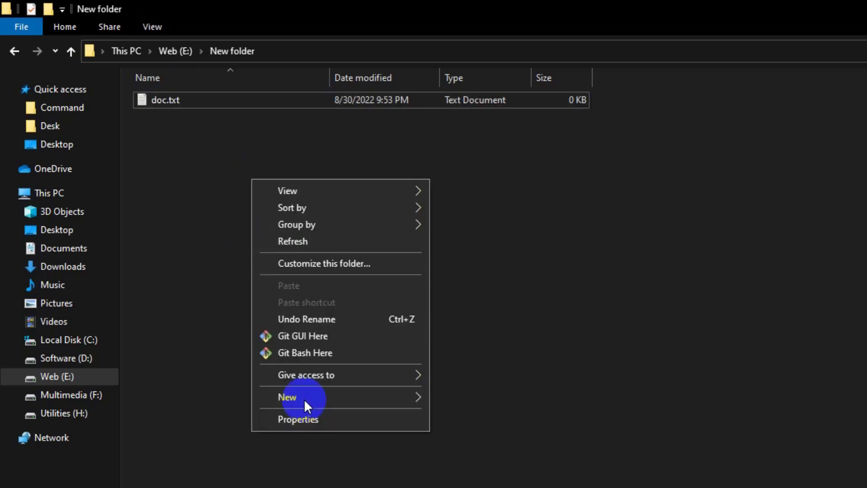
# Create a subfolder and name it personal_information.
pyautogui.click(287, 397)
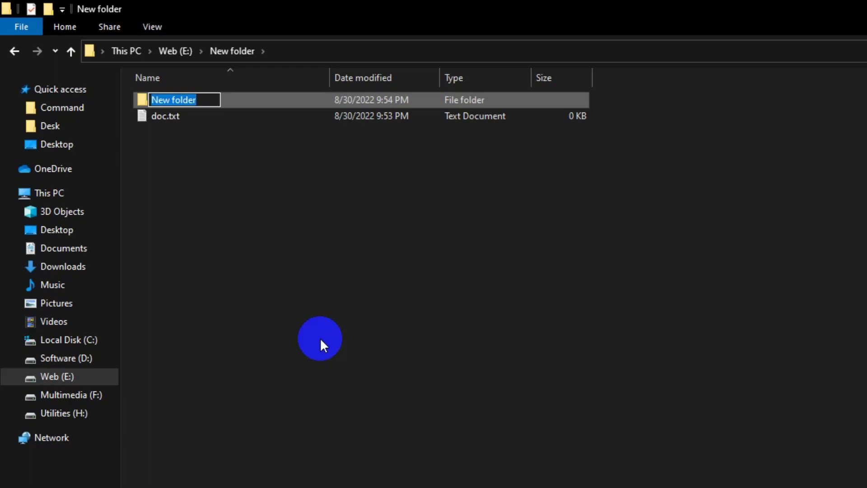
pyautogui.write('personal')
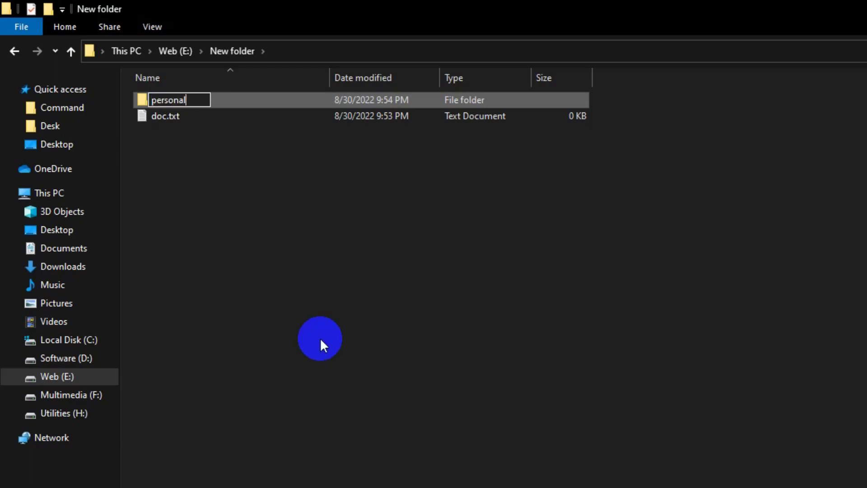
pyautogui.write('_information')
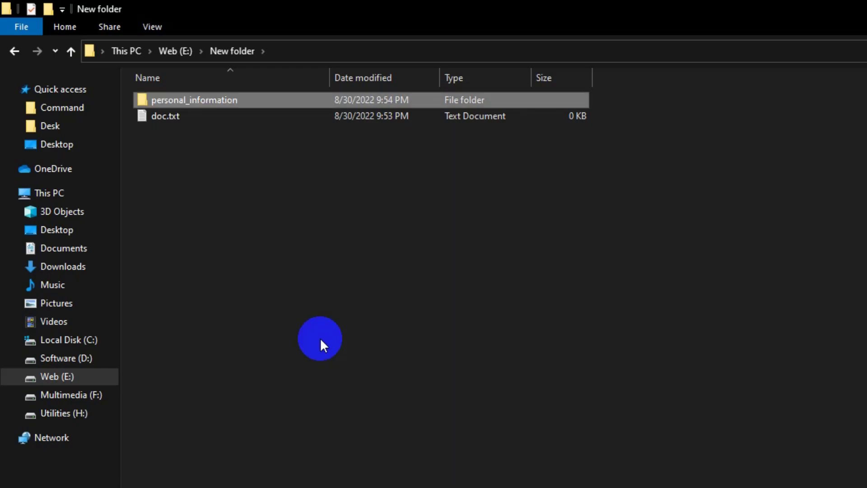
pyautogui.click(835, 6)
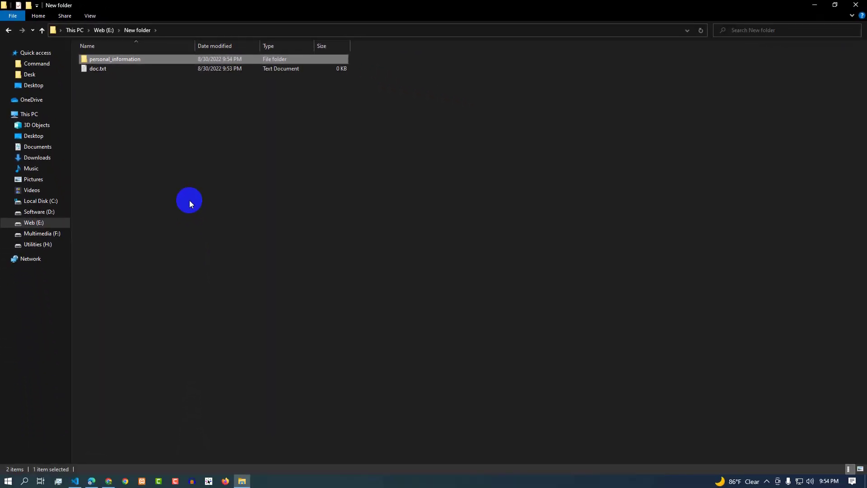
pyautogui.moveTo(177, 145)
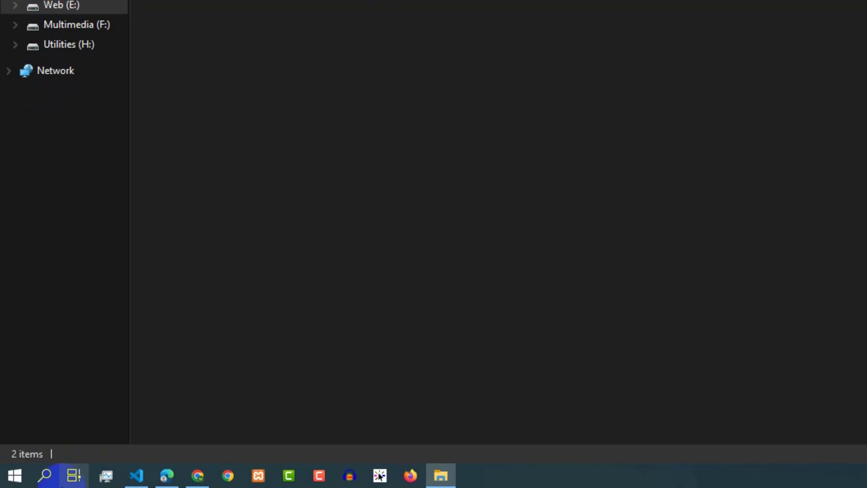
# Launch Command Prompt from the taskbar and focus its window.
pyautogui.click(45, 475)
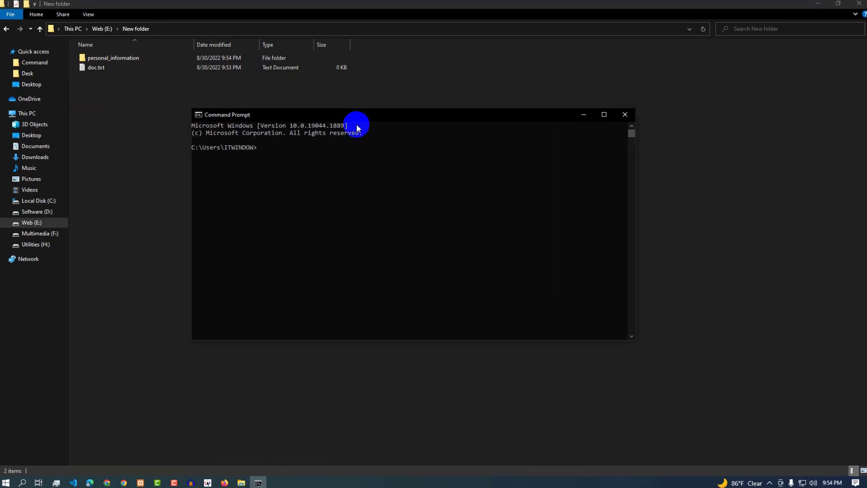
pyautogui.click(604, 114)
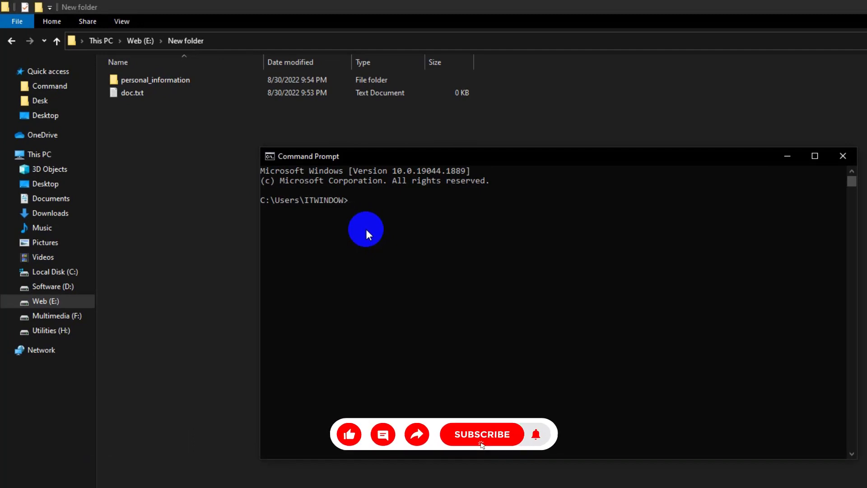
# Switch to drive E: and cd into New folder.
pyautogui.write('E:')
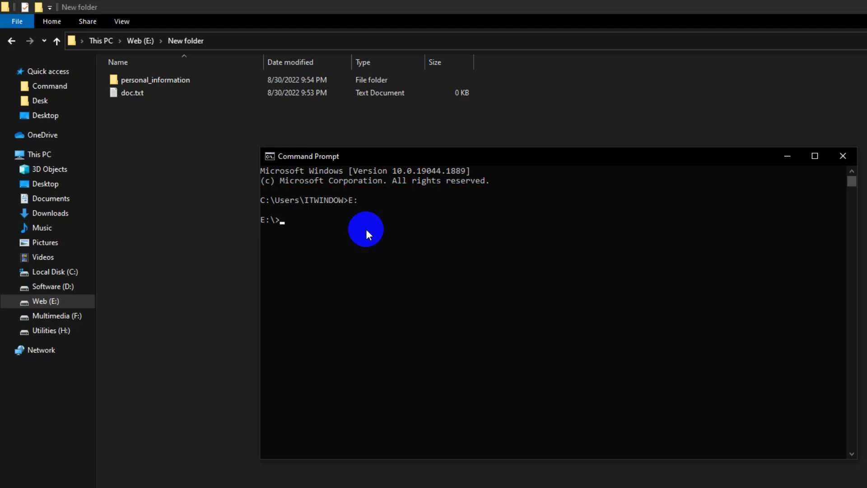
pyautogui.write('cd')
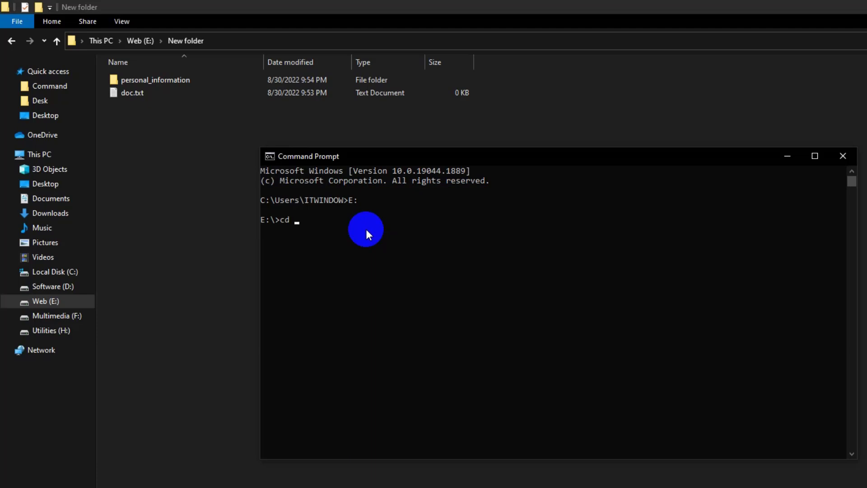
pyautogui.write('New folder')
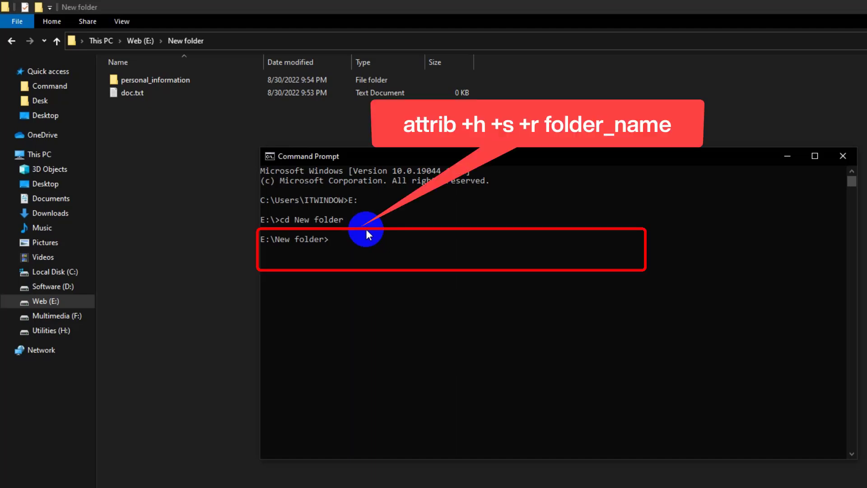
# Type the attrib command with +h +s +r flags.
pyautogui.write('attri')
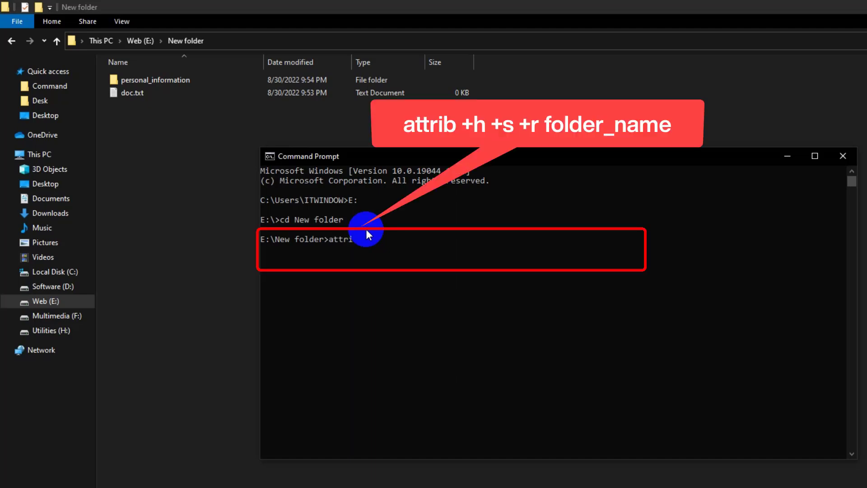
pyautogui.write('b')
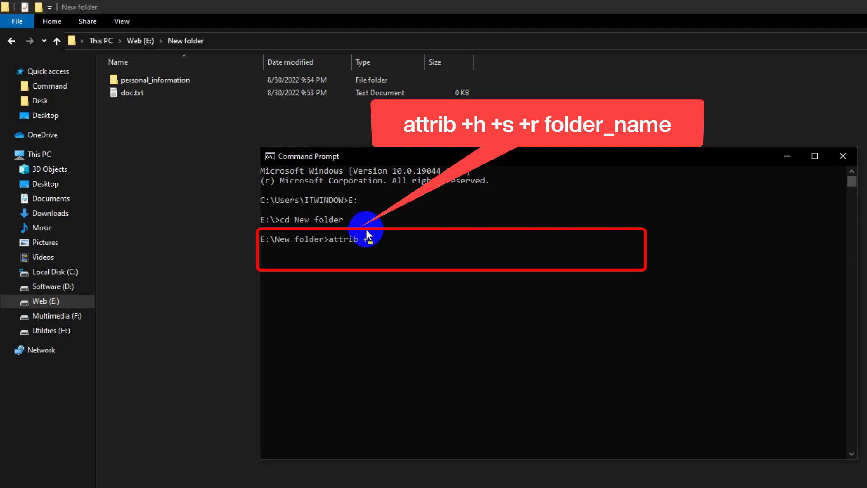
pyautogui.write('+h')
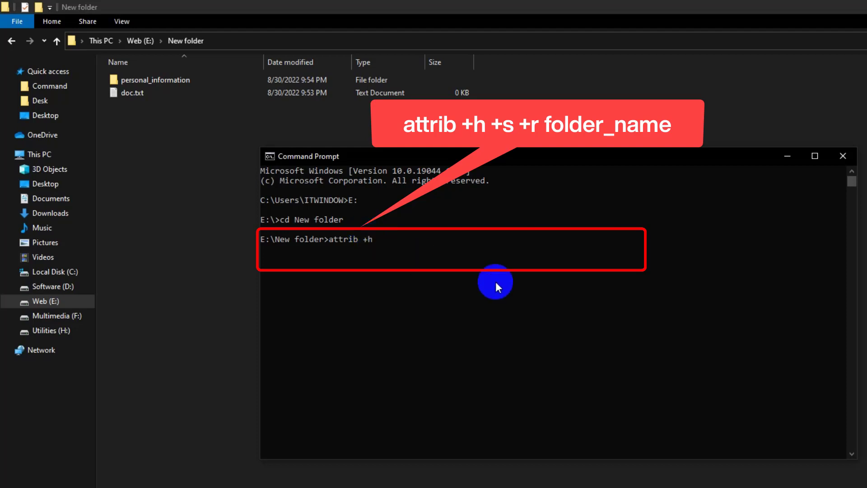
pyautogui.write('+s')
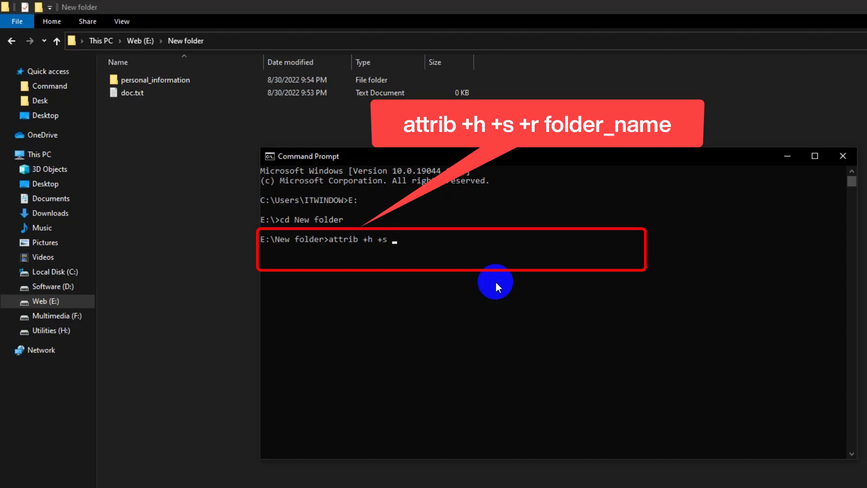
pyautogui.write('+')
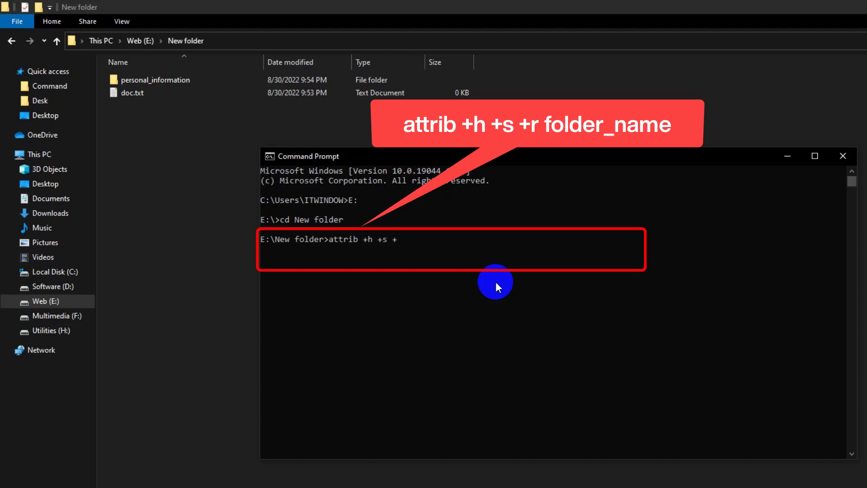
pyautogui.write('r')
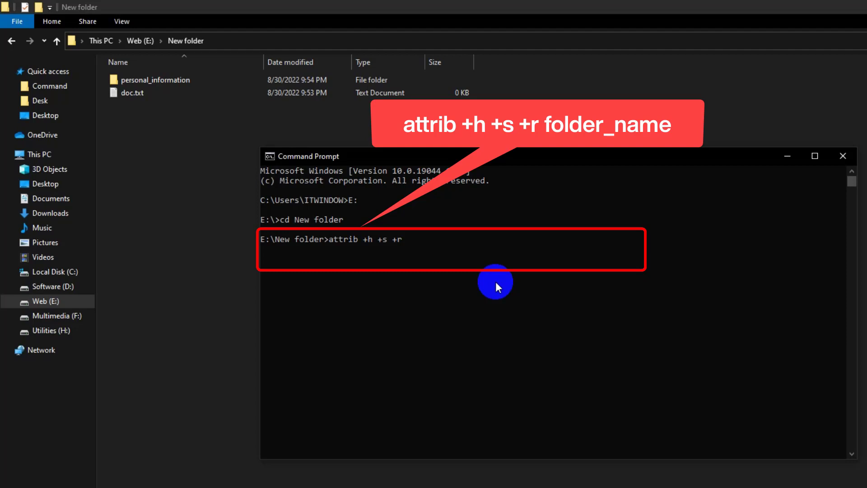
# Target personal_information and run attrib to hide it.
pyautogui.write('personal_fi')
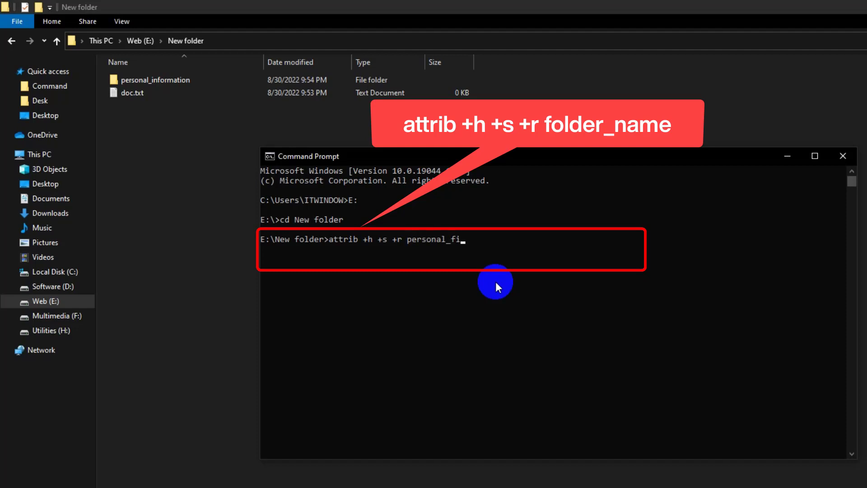
pyautogui.write('nf')
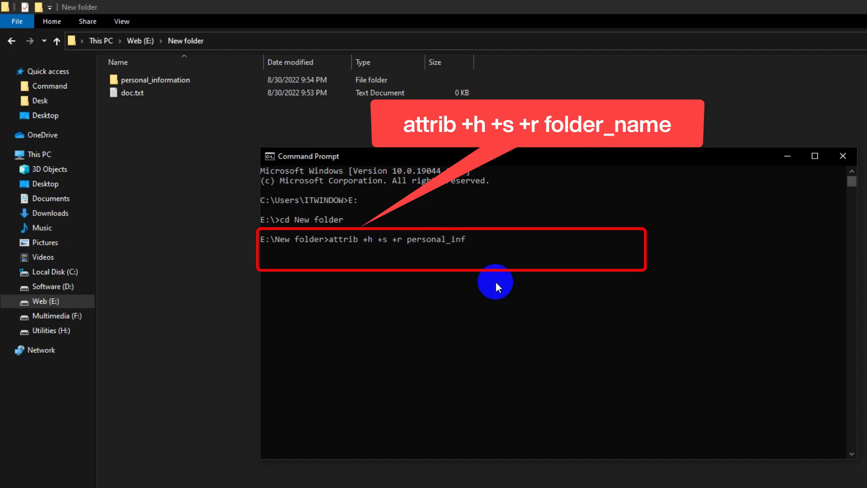
pyautogui.write('ormat')
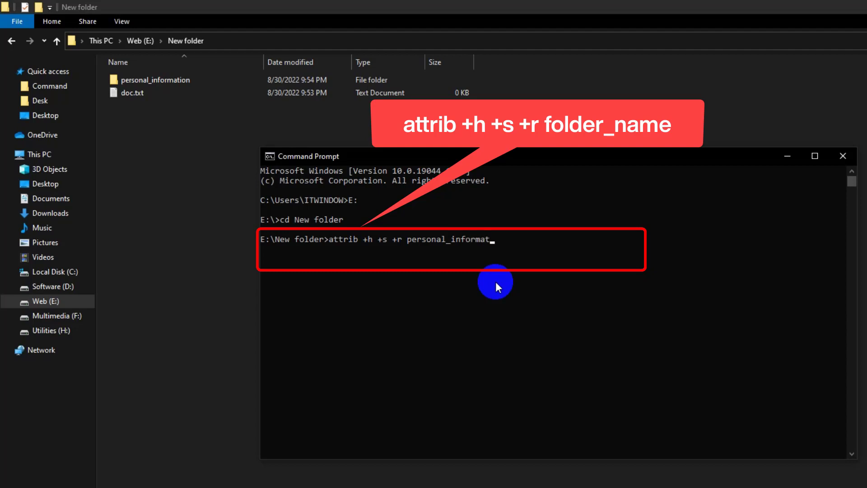
pyautogui.write('ion')
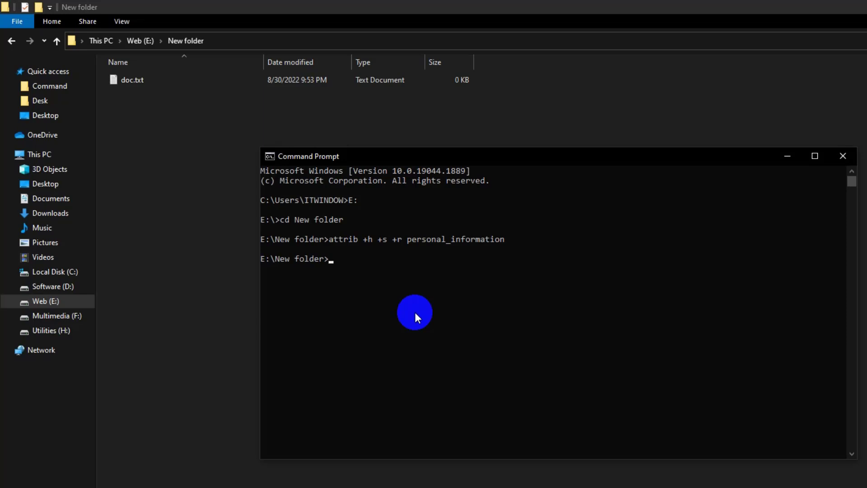
# Run attrib -h -s -r on personal_information to unhide it.
pyautogui.write('a')
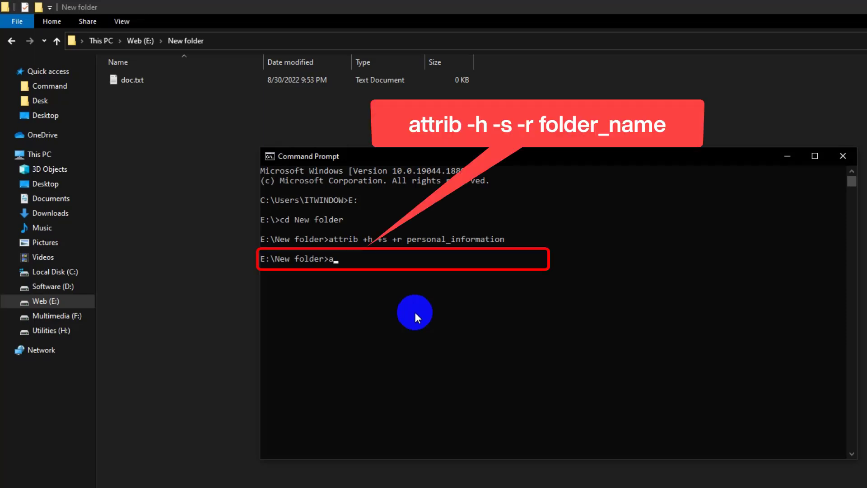
pyautogui.write('ttrib')
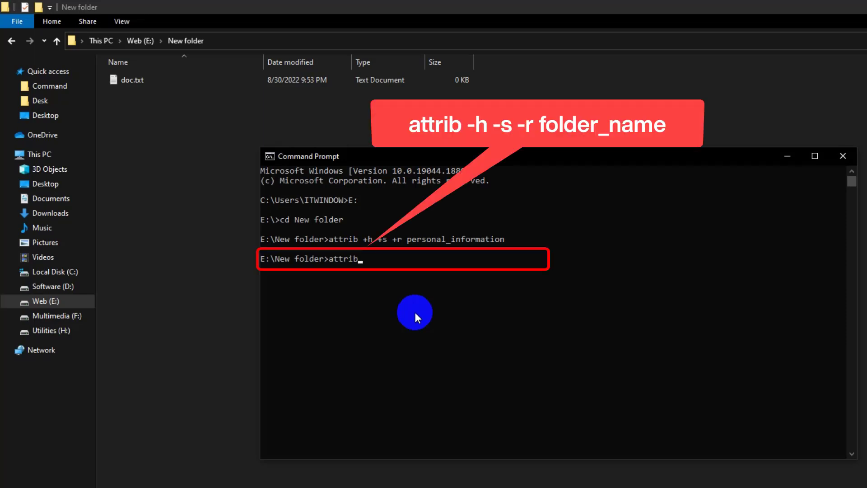
pyautogui.write('-h -s')
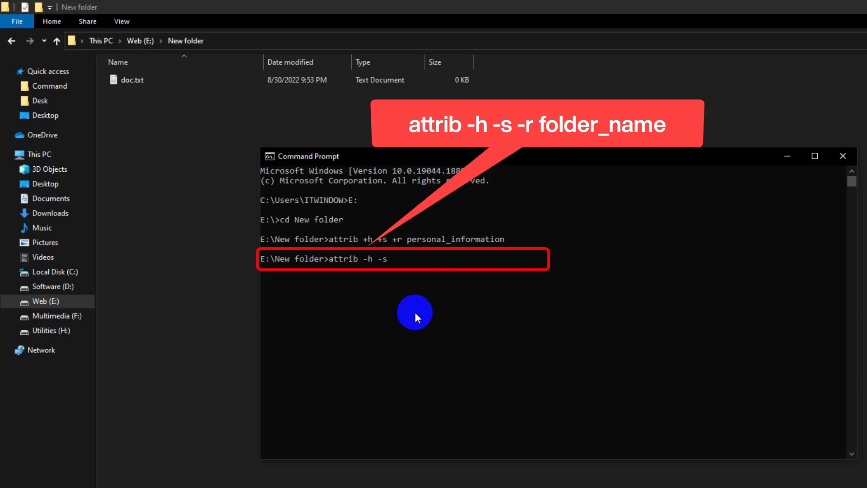
pyautogui.write('-r')
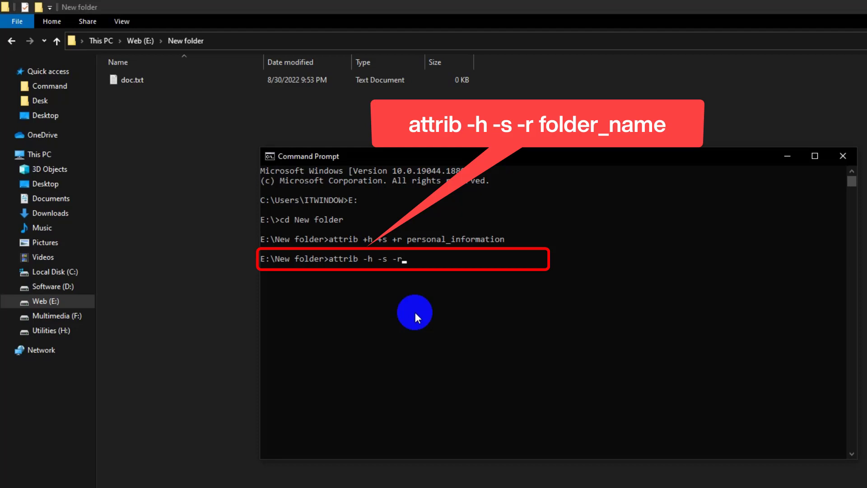
pyautogui.write('persona')
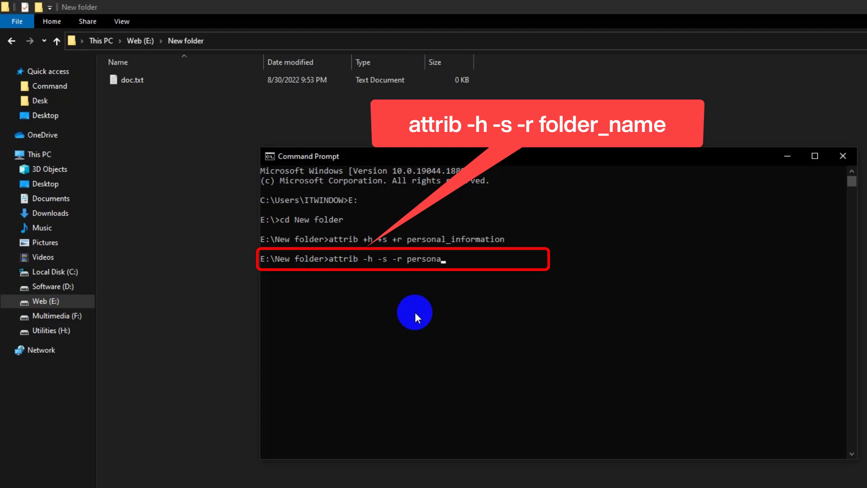
pyautogui.write('l_i')
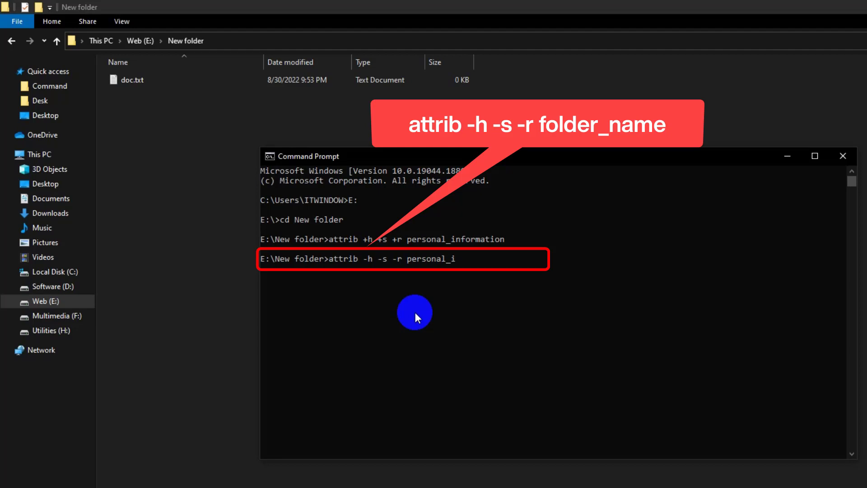
pyautogui.write('nfr')
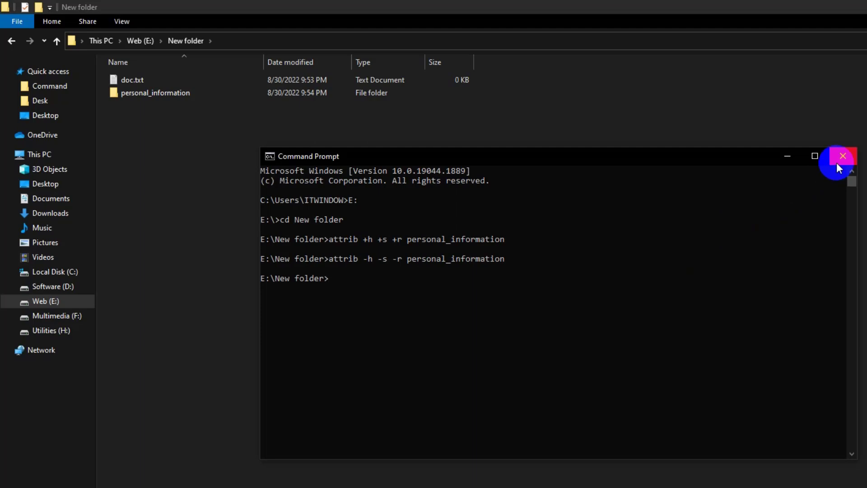
pyautogui.moveTo(842, 156)
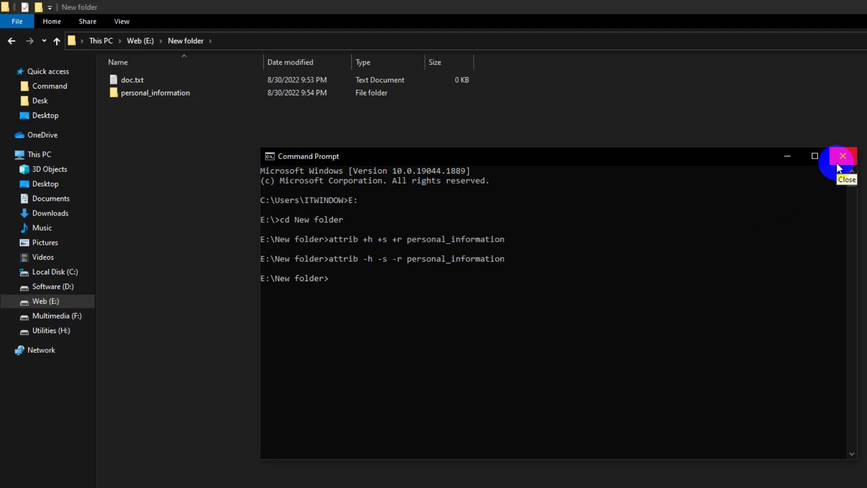
pyautogui.moveTo(271, 248)
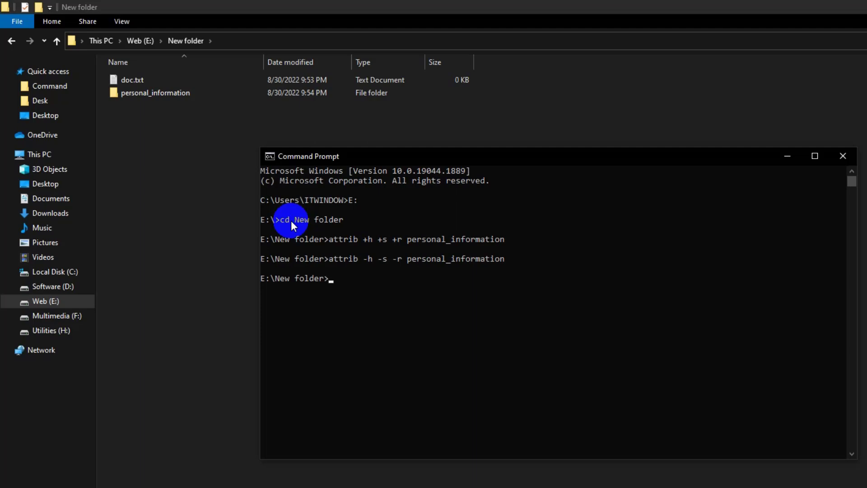
pyautogui.moveTo(842, 156)
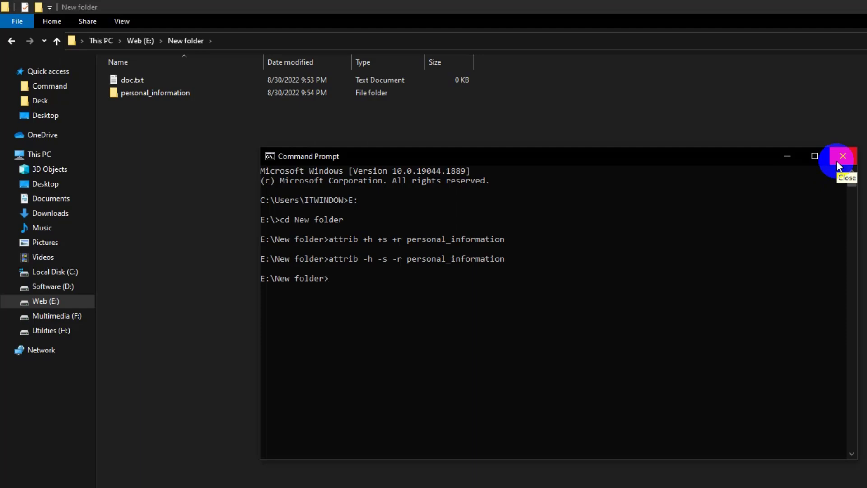
# Close Command Prompt and type 'c' into the File Explorer address bar.
pyautogui.click(842, 155)
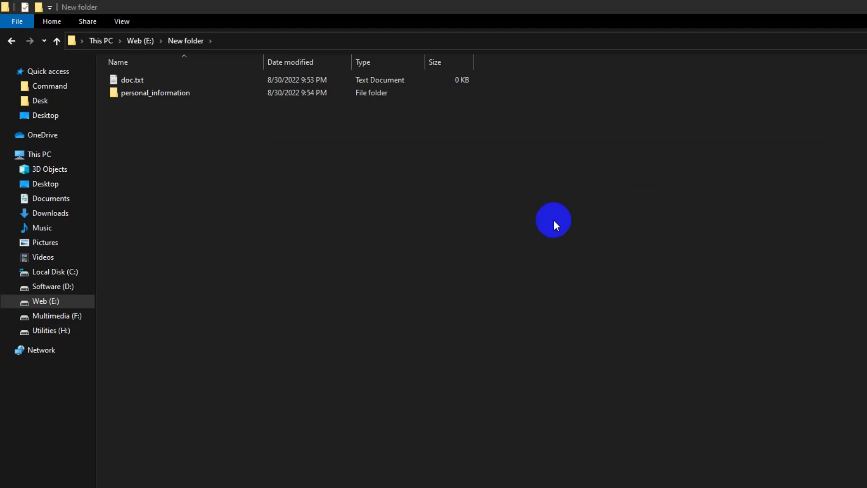
pyautogui.moveTo(225, 68)
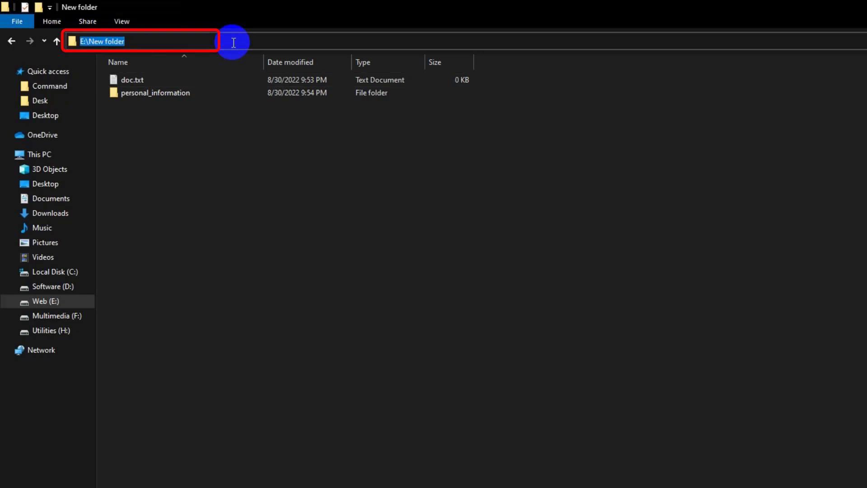
pyautogui.write('c')
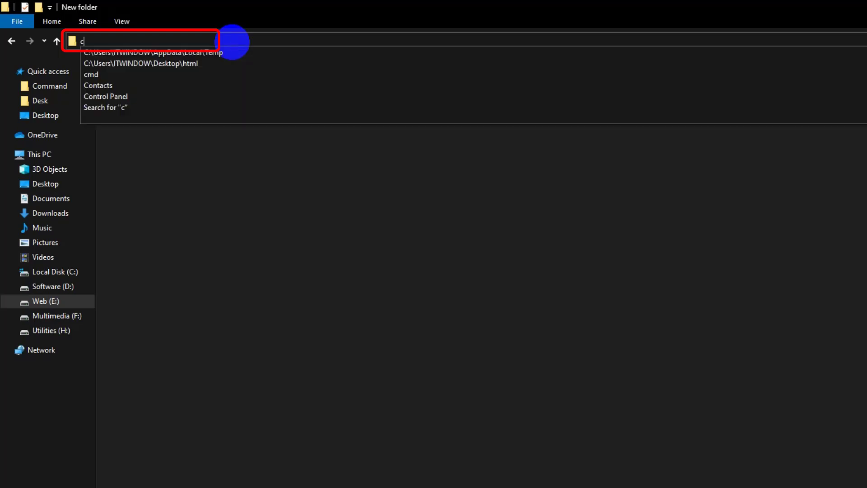